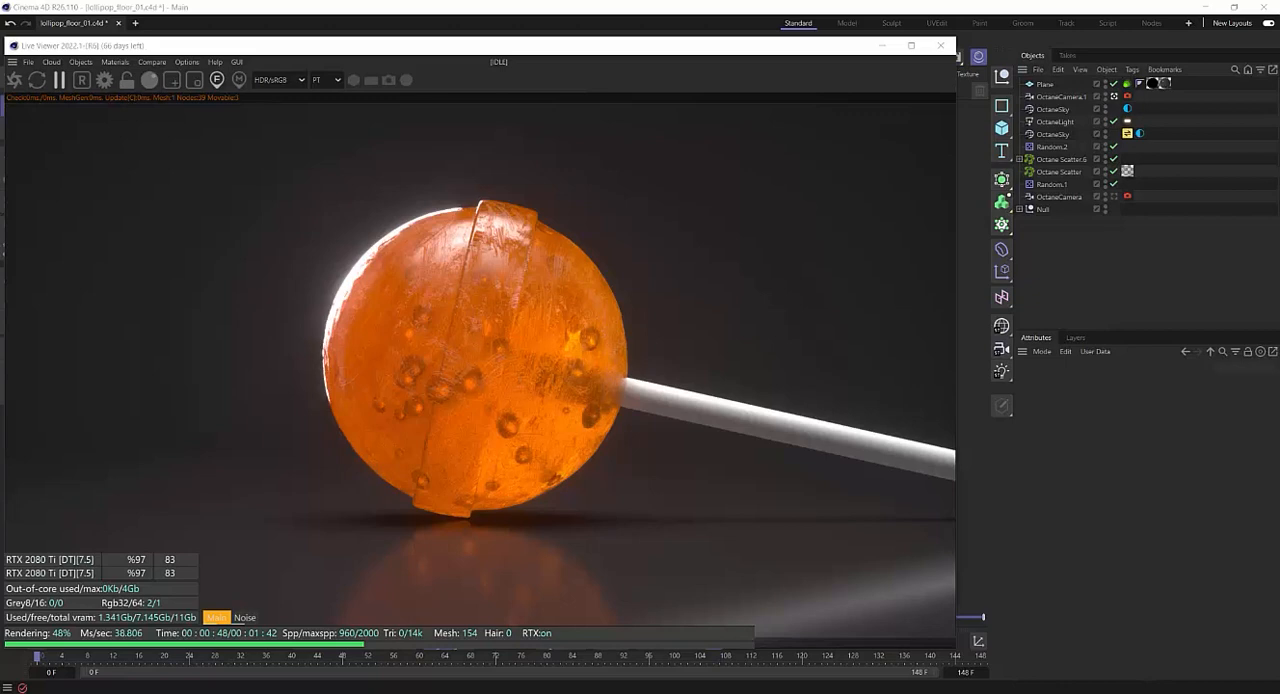
mouse_move(788, 208)
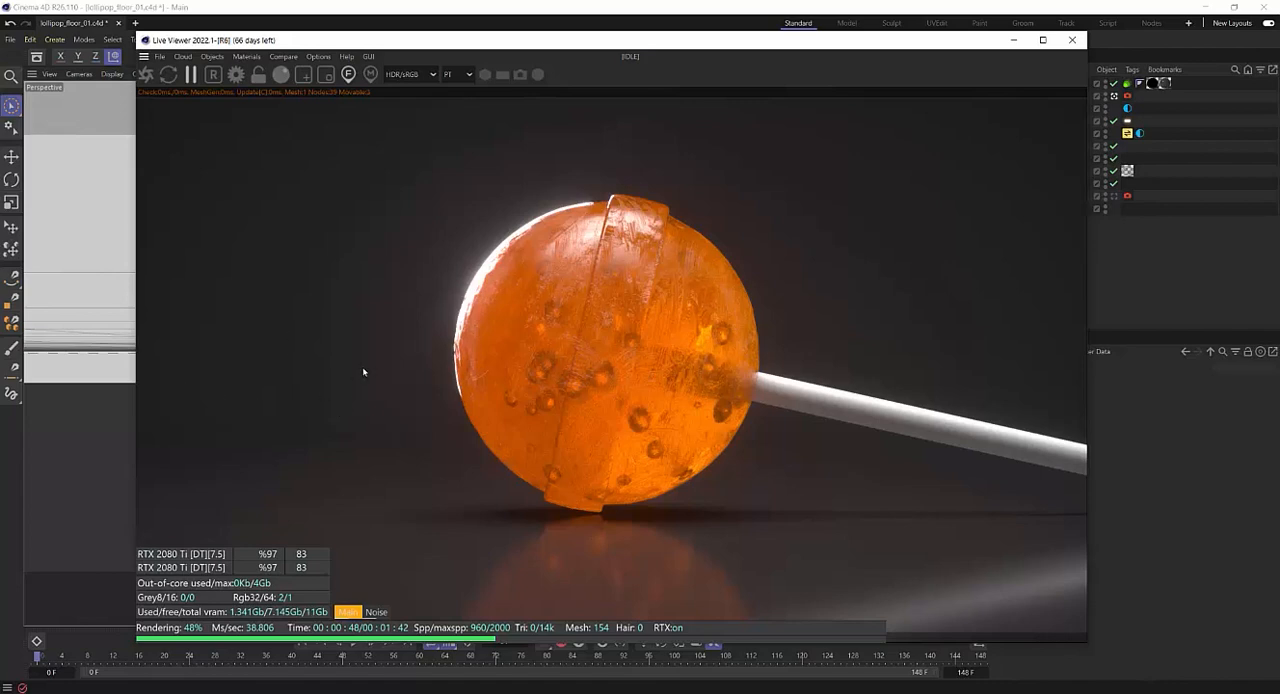
mouse_move(258, 138)
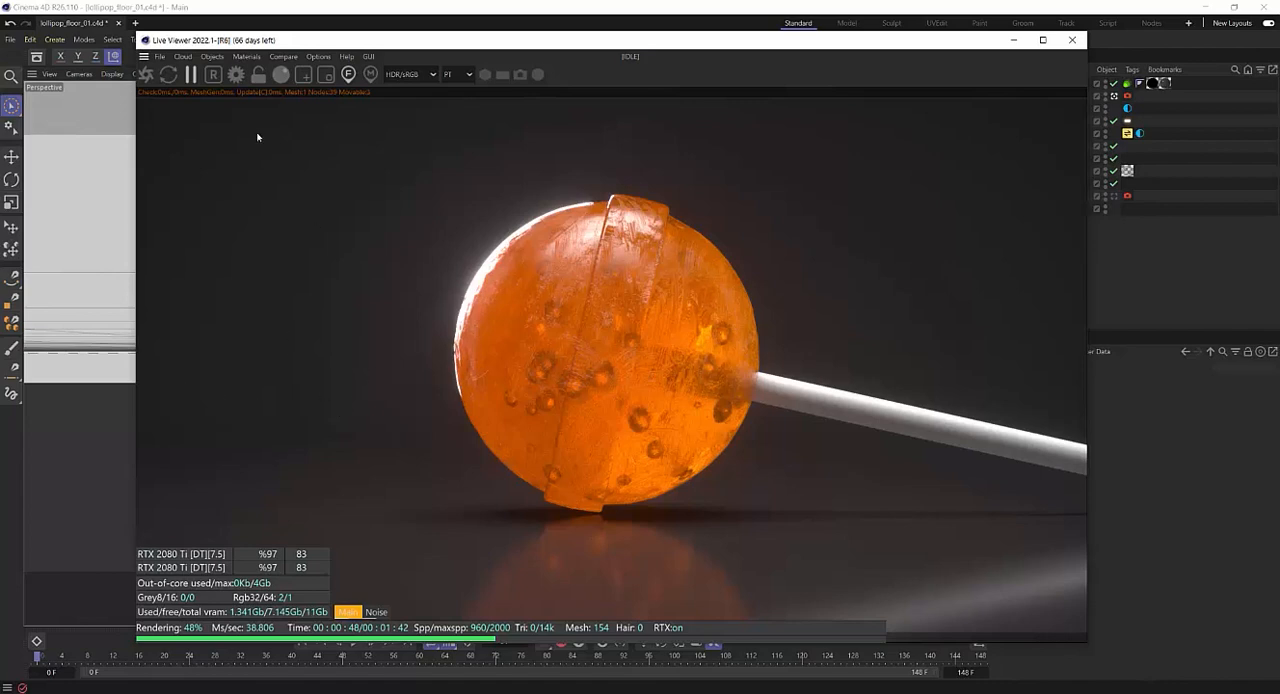
Step: Show the floor's OctDiffuse2 material tag and the scene's material list
left_click(246, 56)
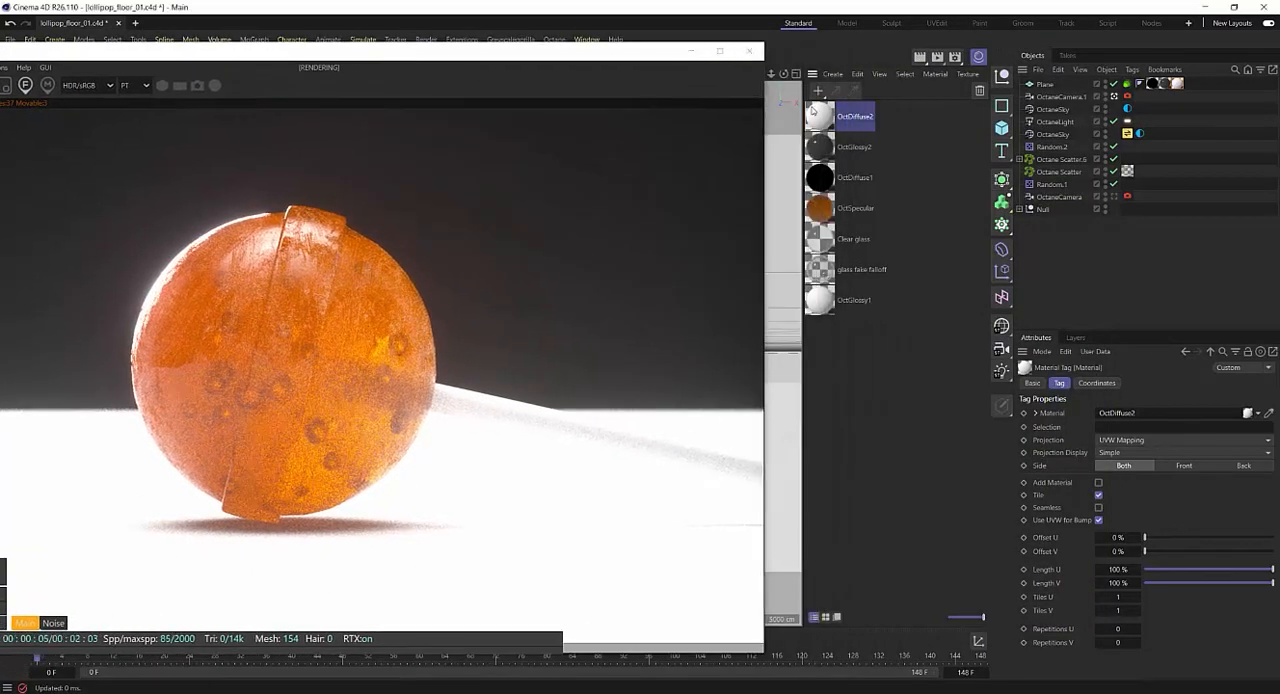
Step: Set OctDiffuse2's diffuse colour to a very dark grey and review its Common settings
double_click(848, 116)
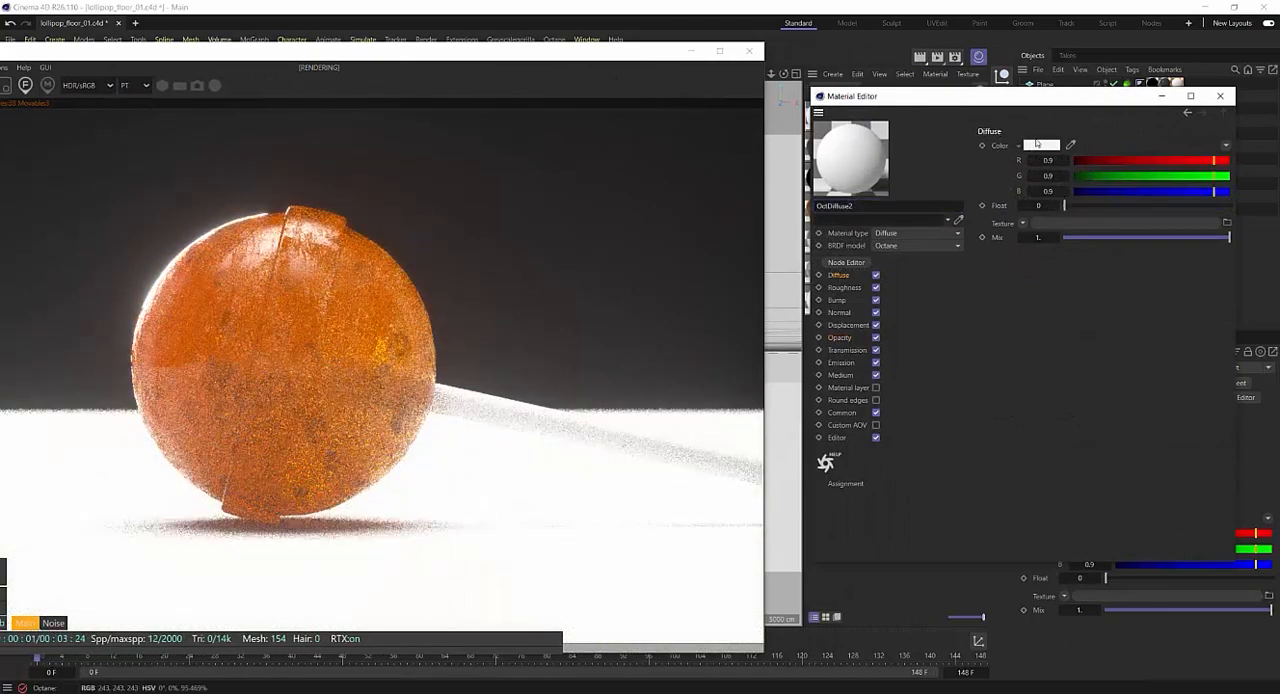
left_click(1040, 144)
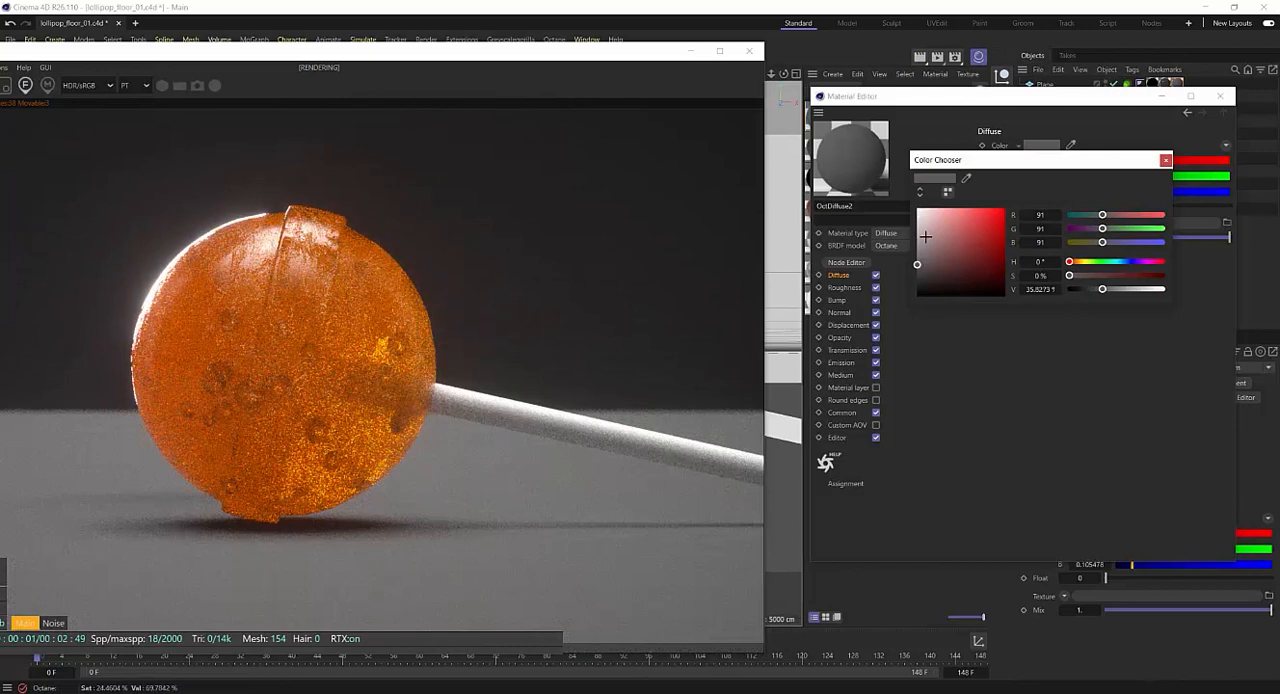
left_click(1166, 160)
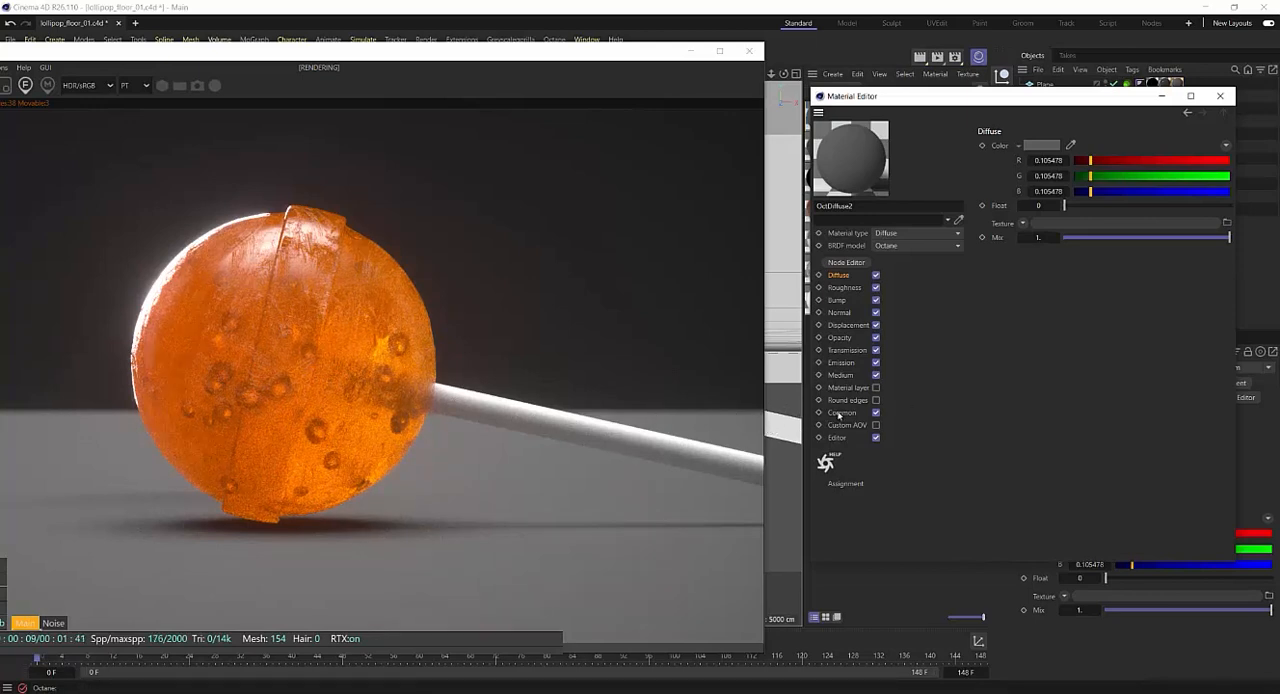
left_click(844, 412)
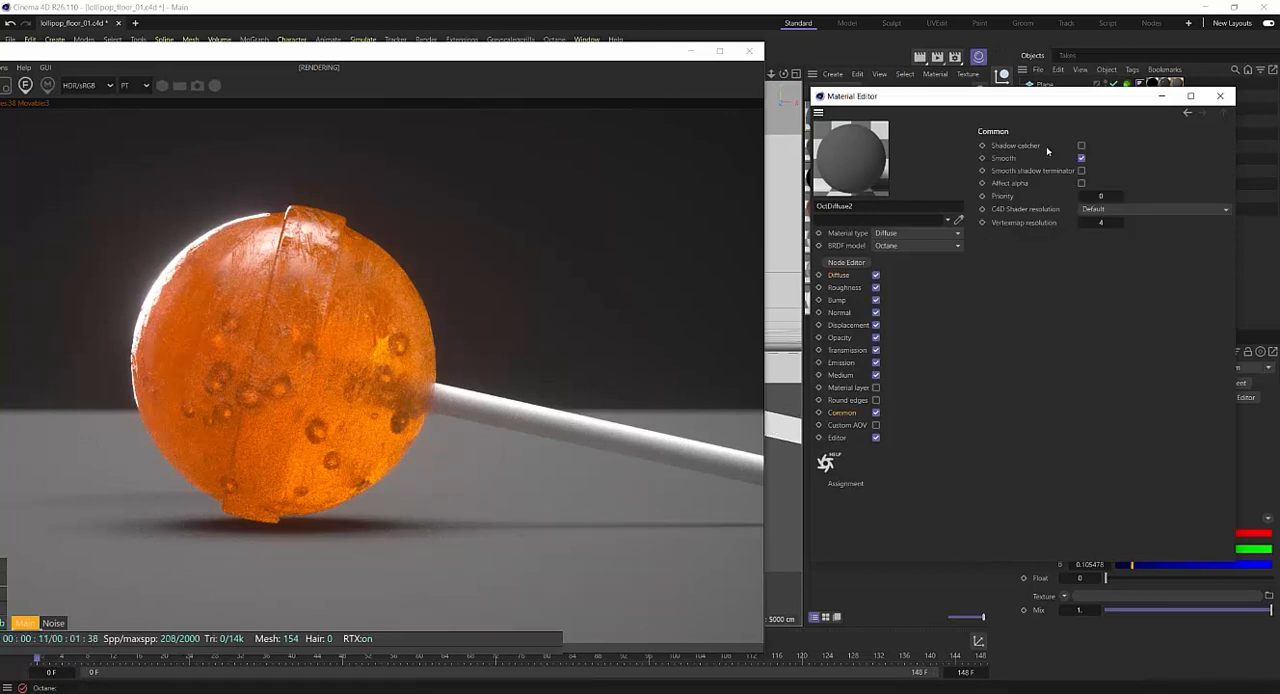
left_click(1080, 146)
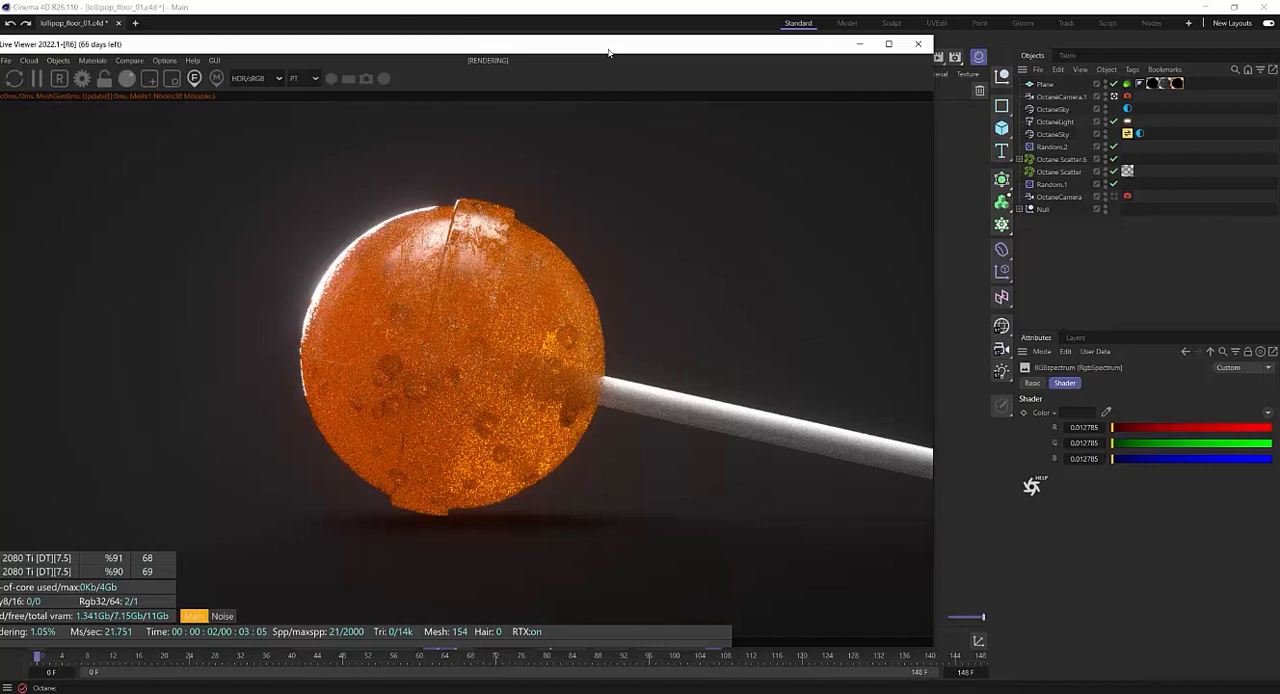
Step: Bring up the glossy floor material's Common channel and toggle Affect alpha
left_click(156, 60)
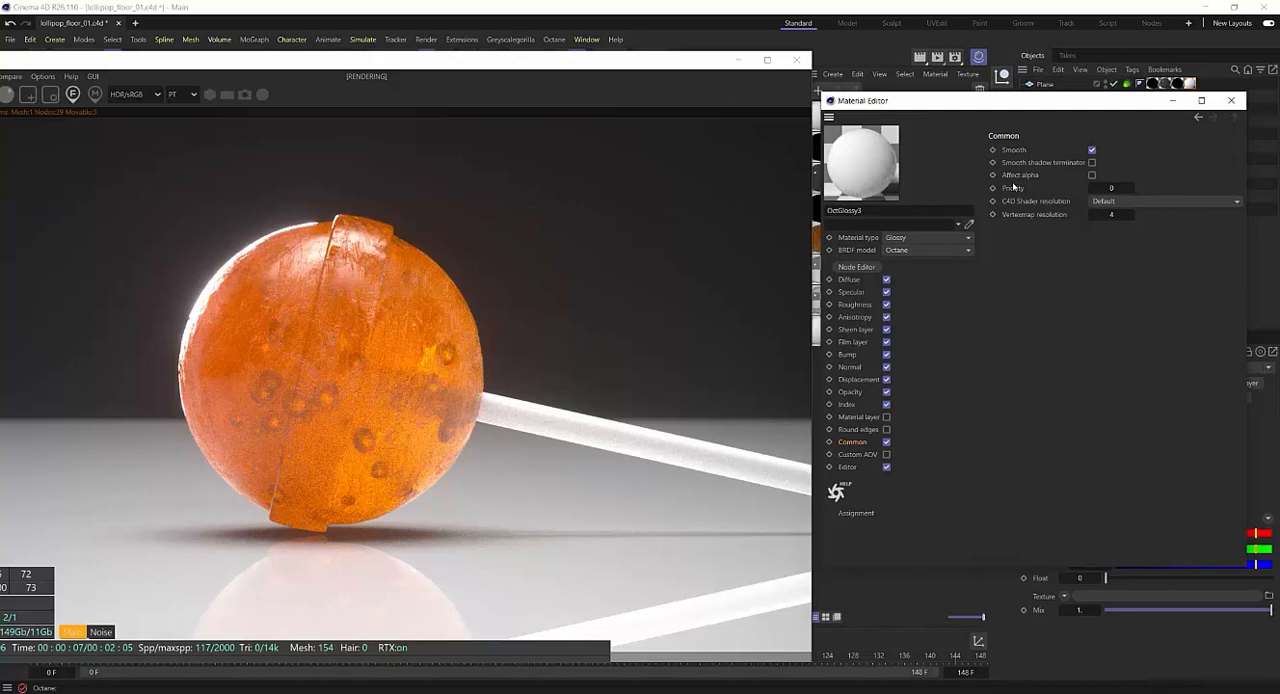
left_click(1092, 176)
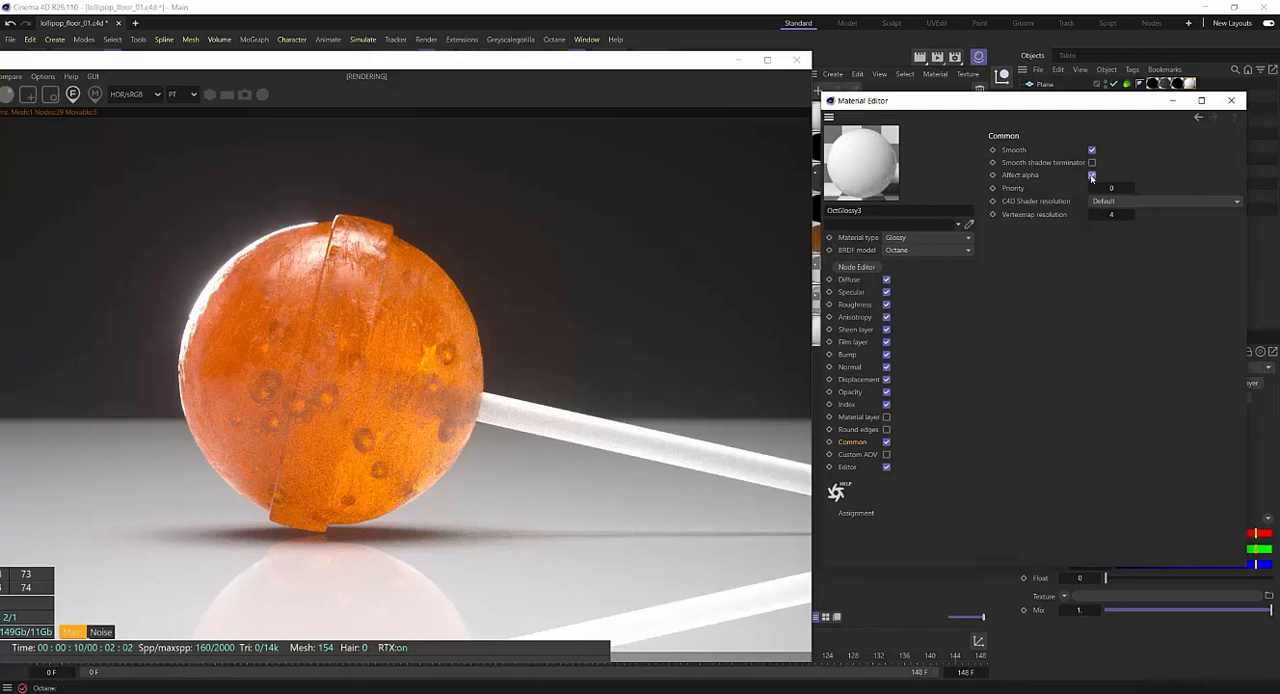
left_click(1092, 162)
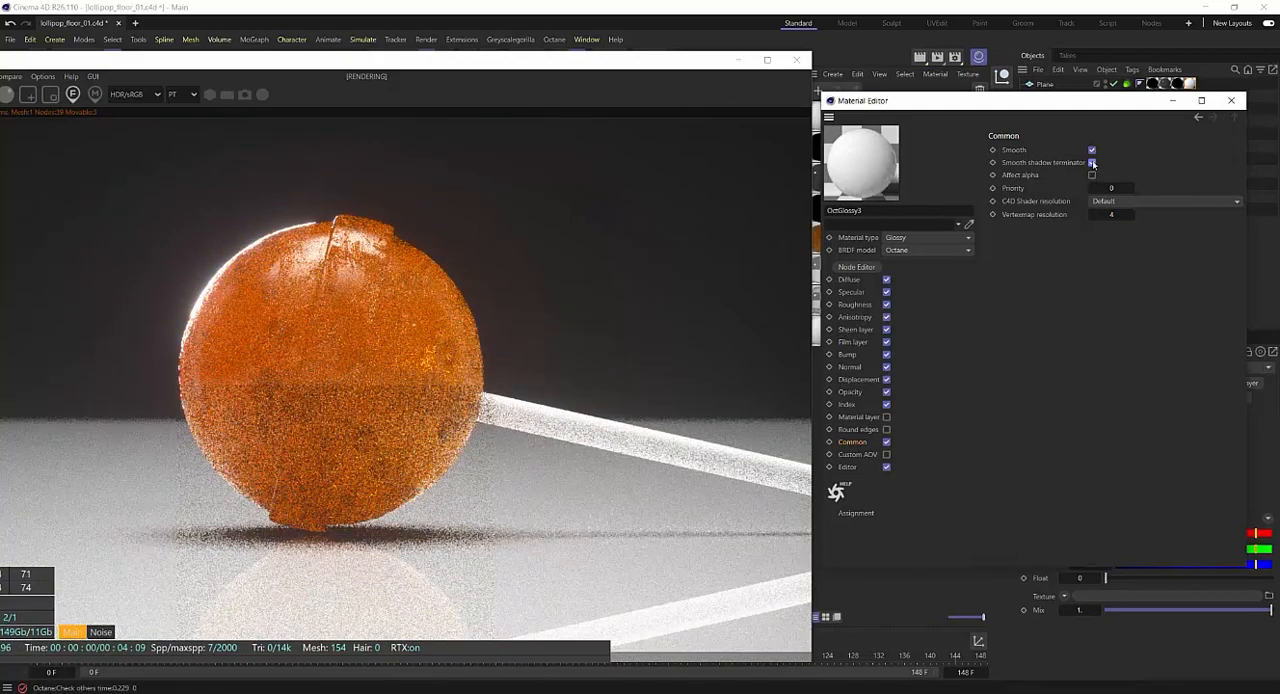
left_click(1092, 162)
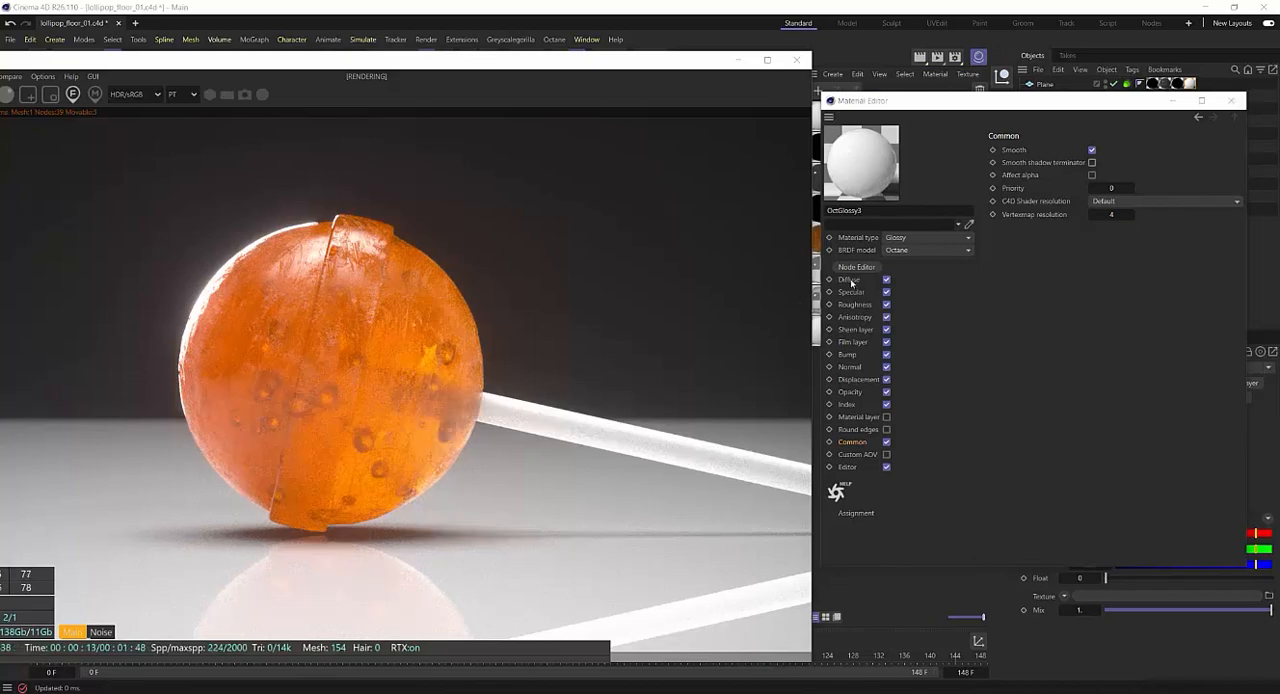
Step: Set the glossy floor's diffuse colour to grey and switch to its Opacity channel
left_click(848, 280)
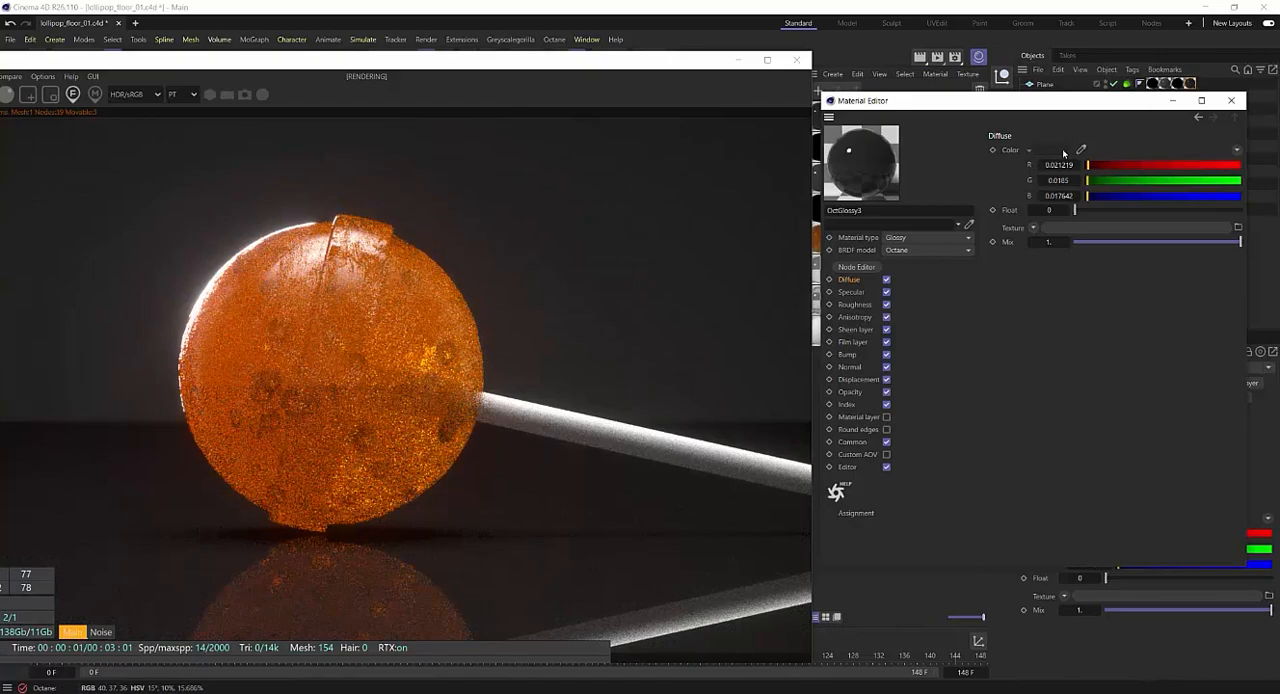
left_click(1080, 148)
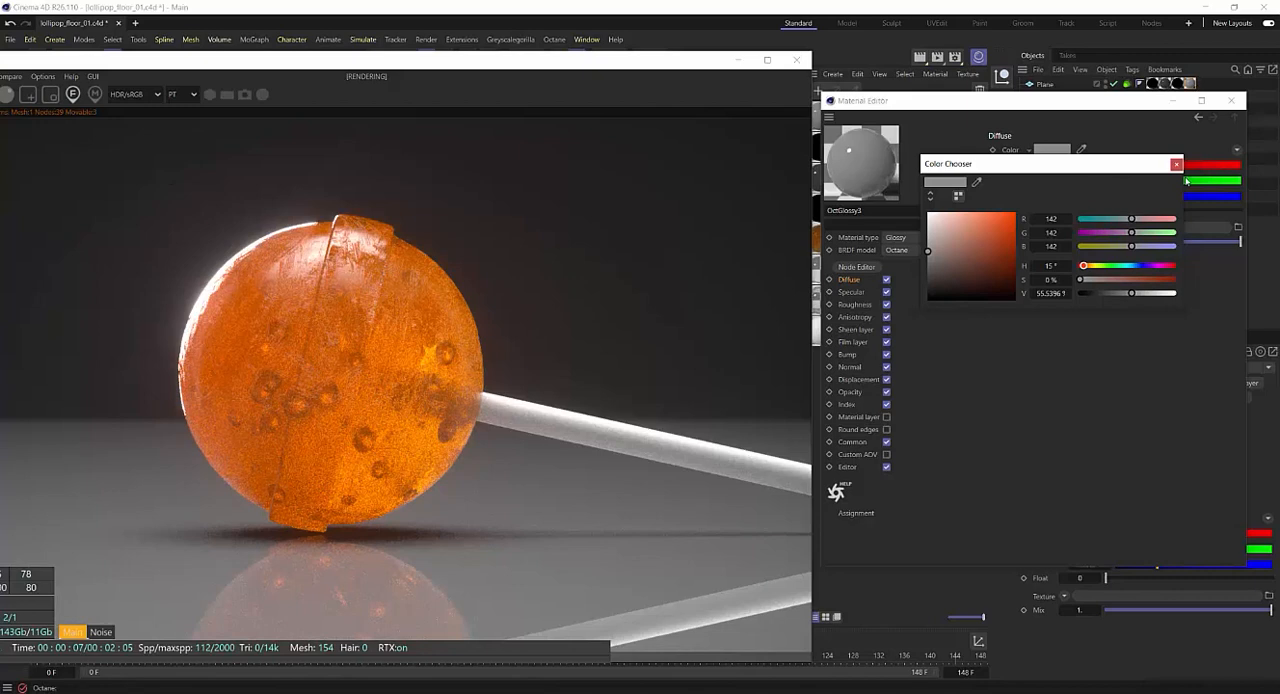
left_click(1176, 164)
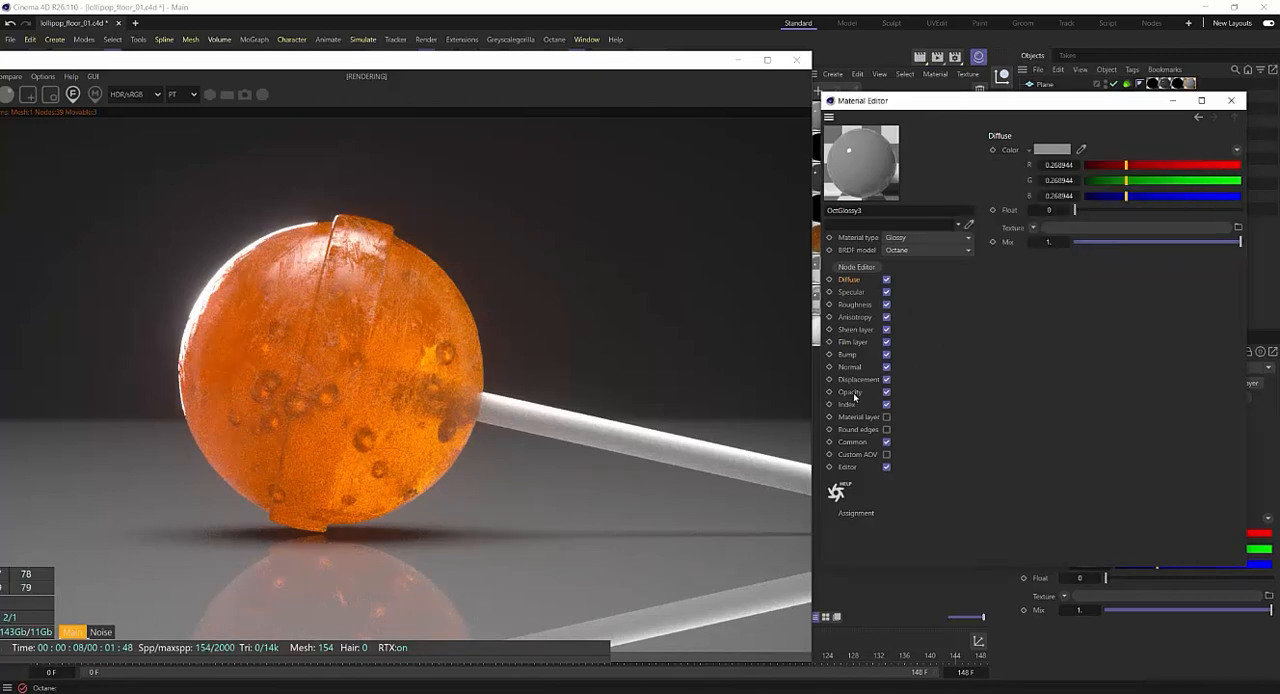
left_click(1034, 228)
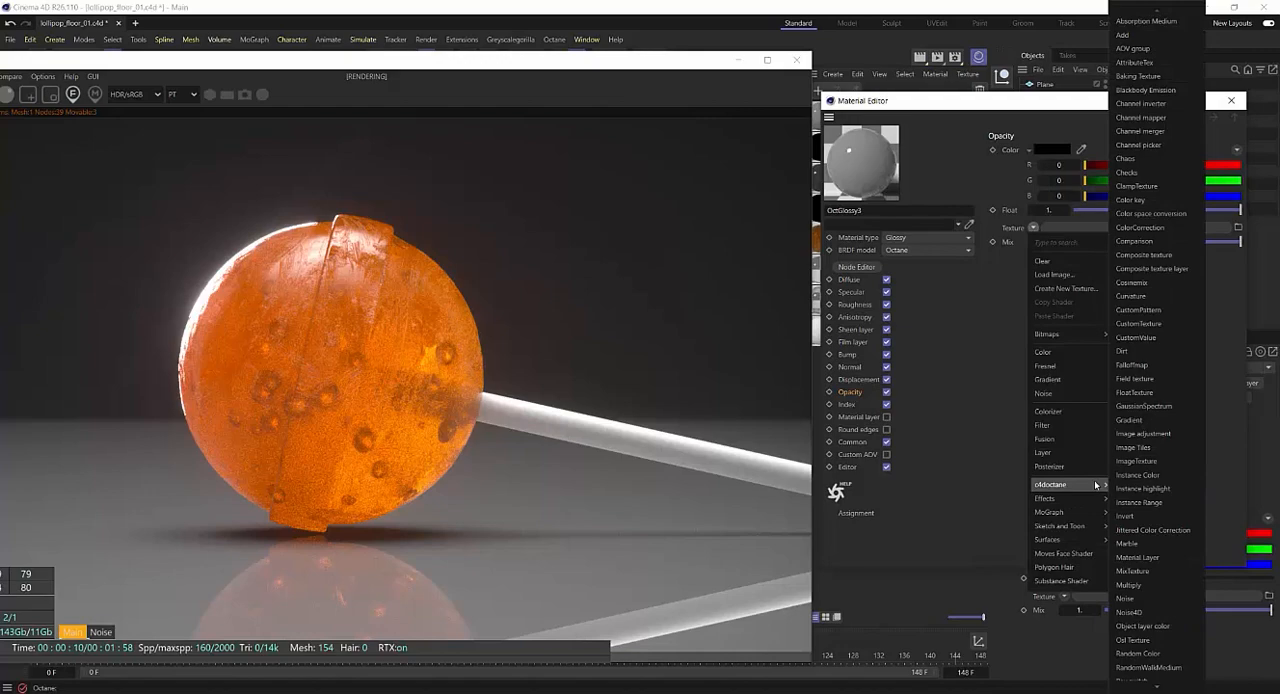
mouse_move(1156, 432)
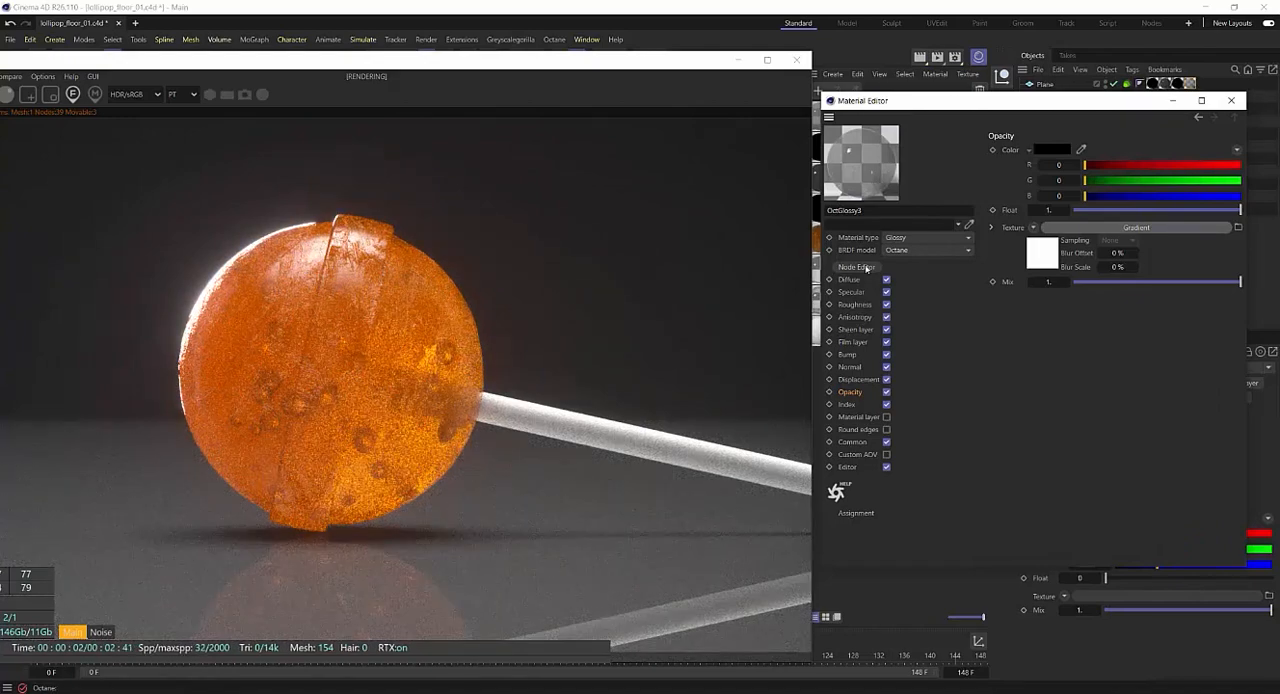
Step: Drive the floor's opacity with a Gradient texture fed by a Transform node
left_click(1032, 132)
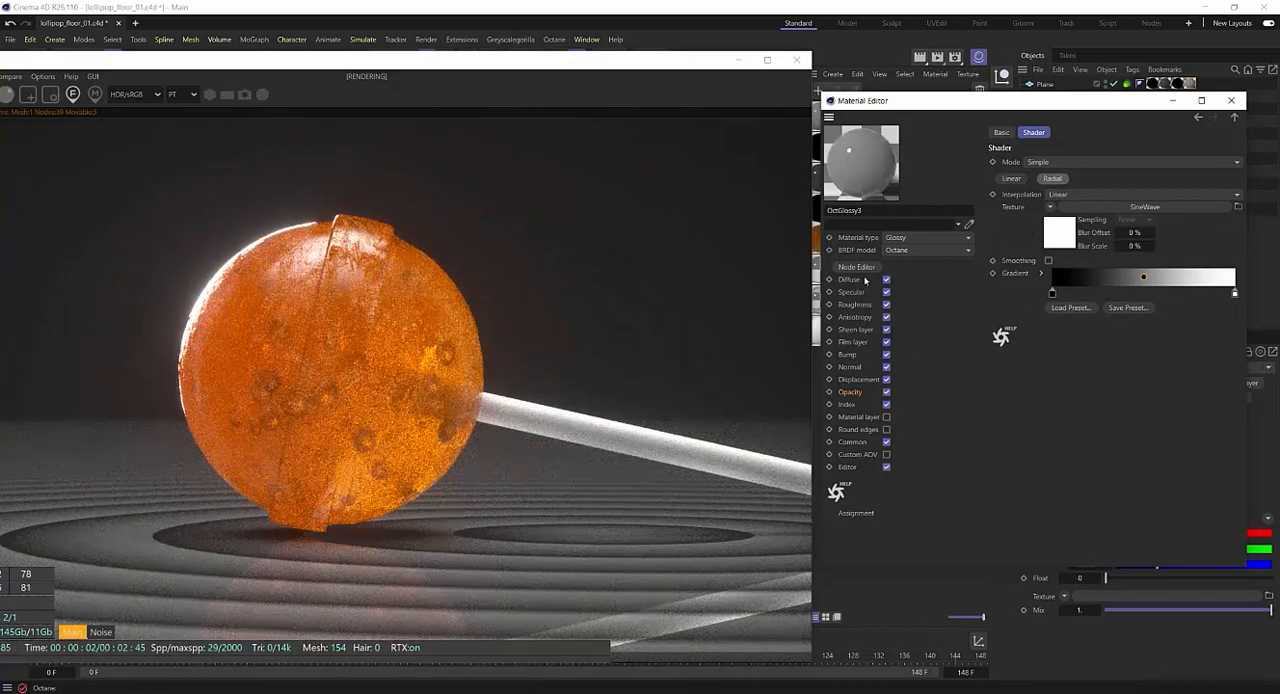
left_click(856, 266)
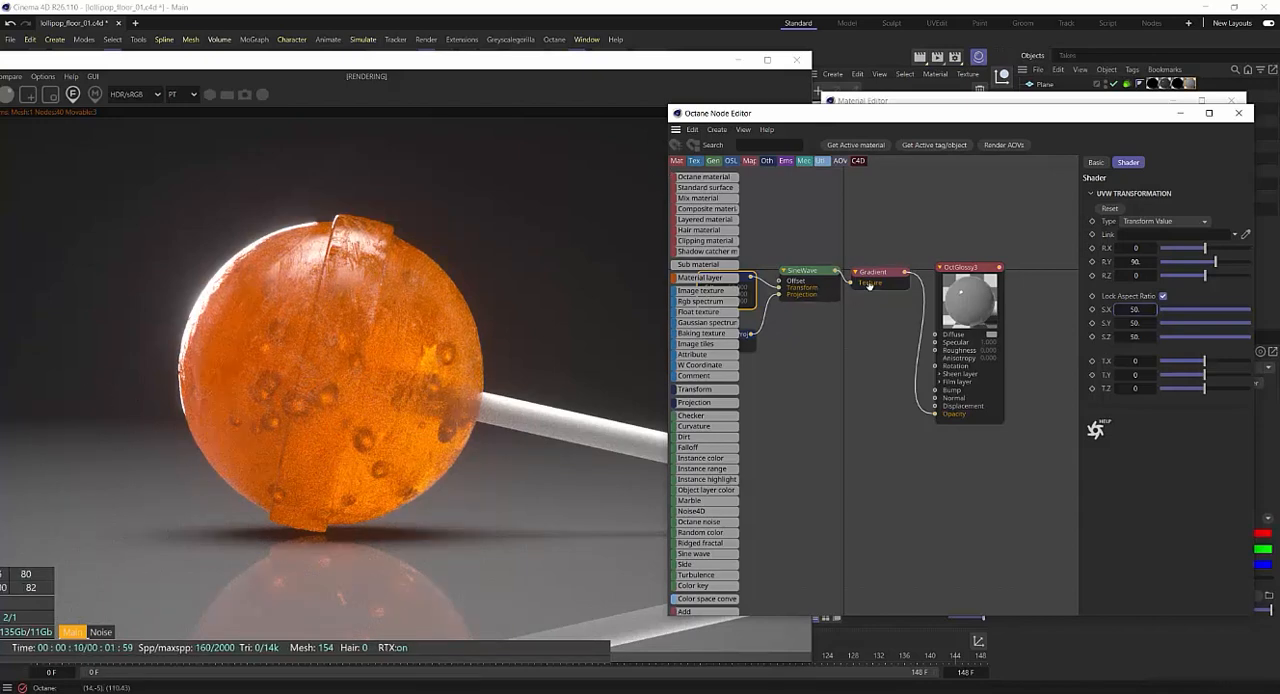
Step: Adjust the gradient's Transform scale so the floor's radial fade tightens
left_click(870, 272)
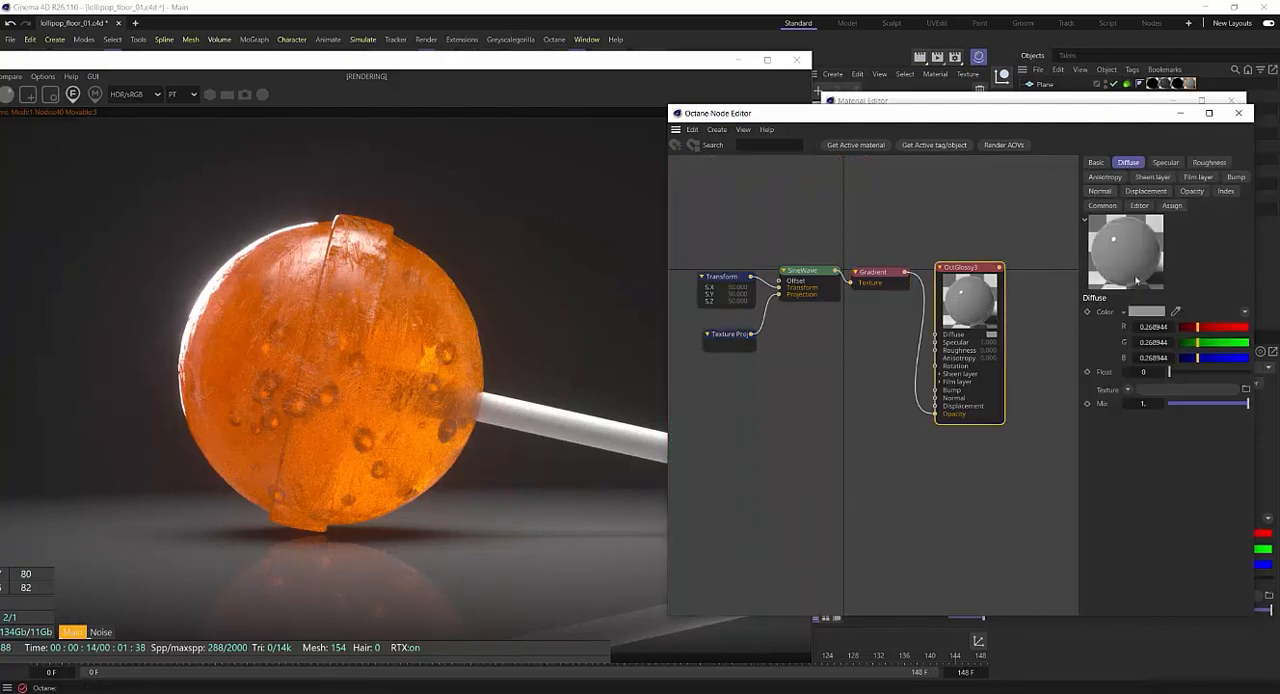
Step: Darken the floor's diffuse colour and set its roughness to about 0.29
left_click(1148, 312)
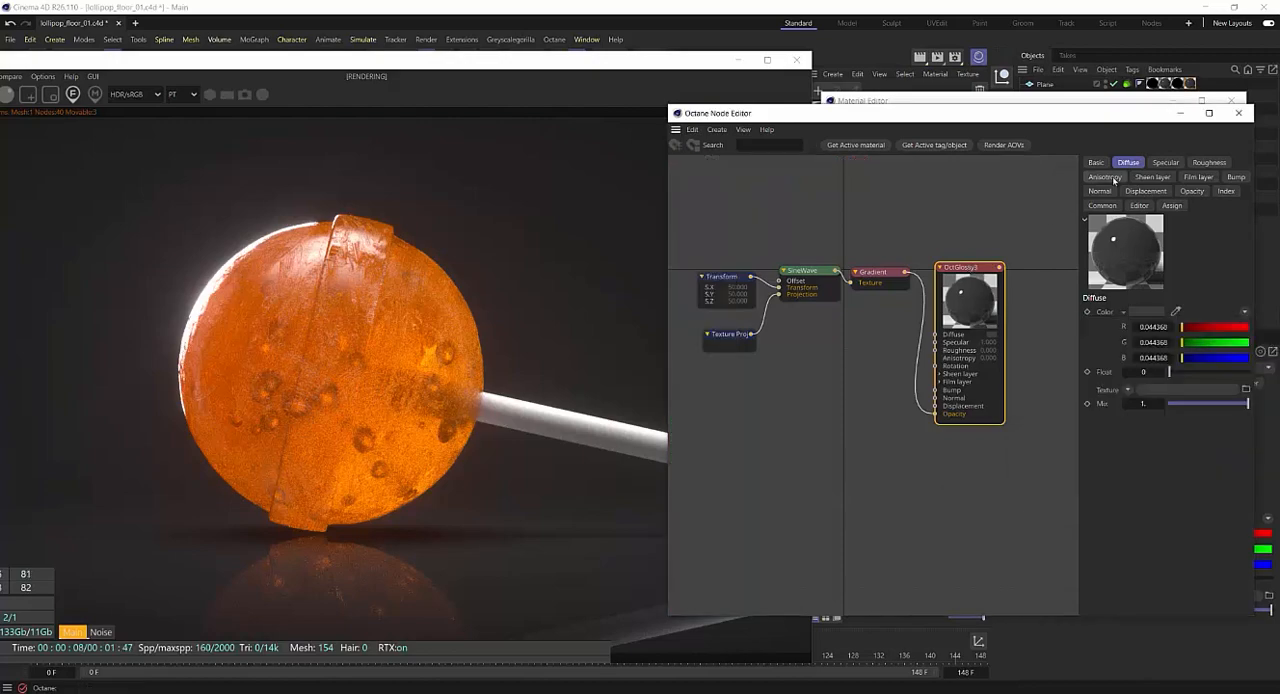
left_click(1208, 162)
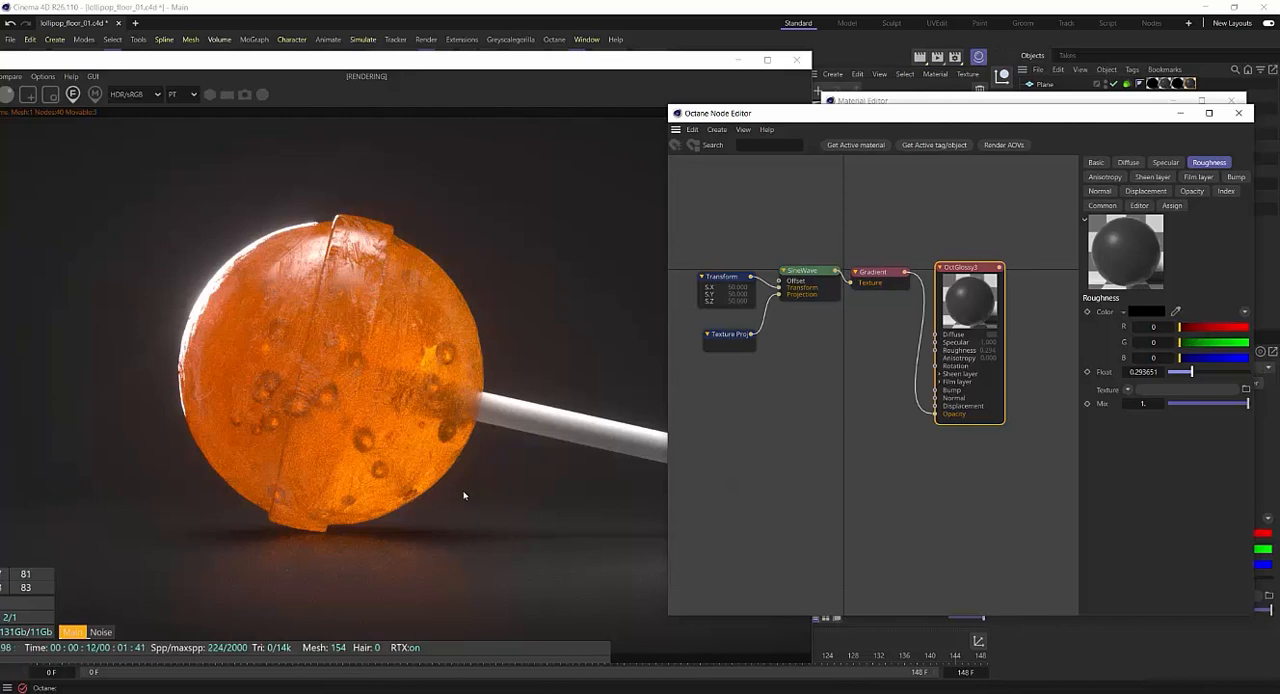
mouse_move(88, 360)
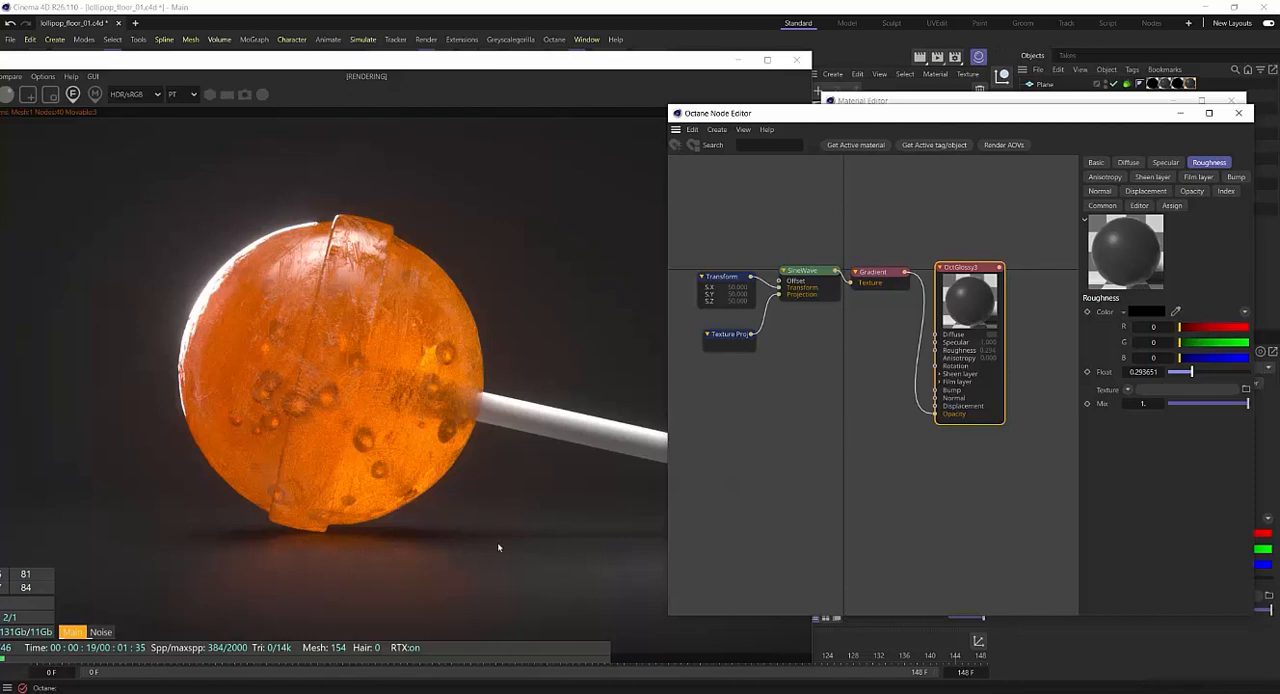
mouse_move(530, 528)
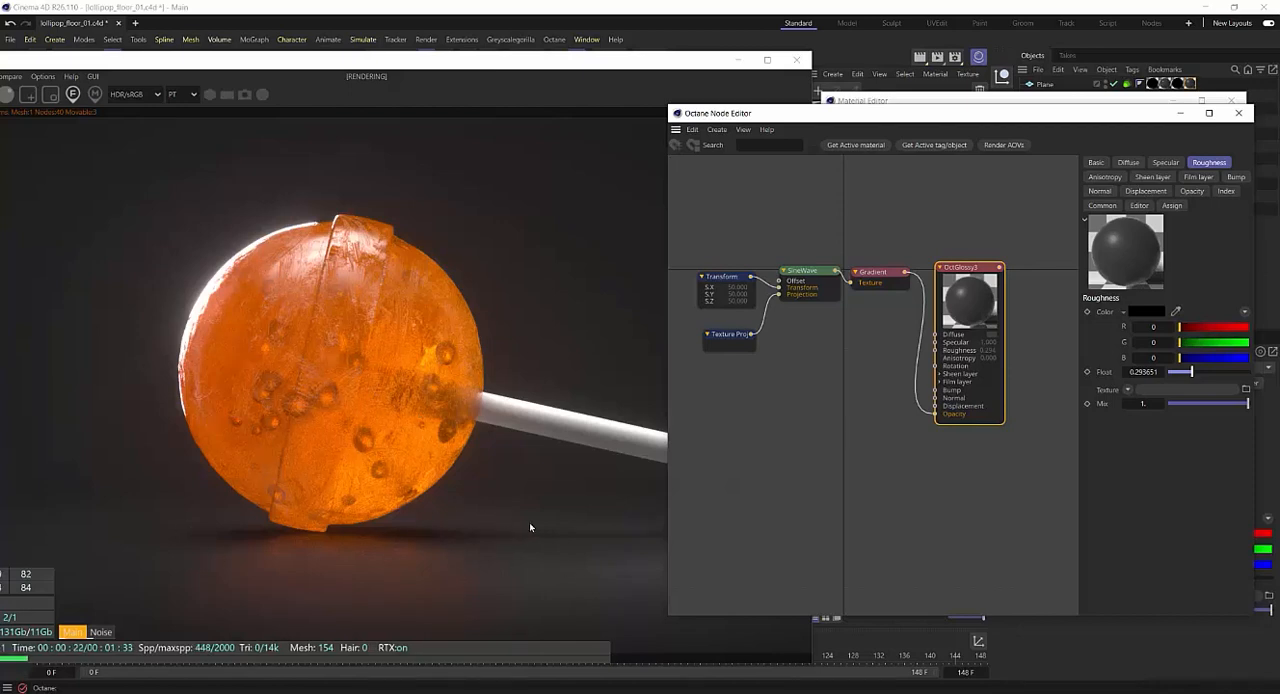
mouse_move(150, 214)
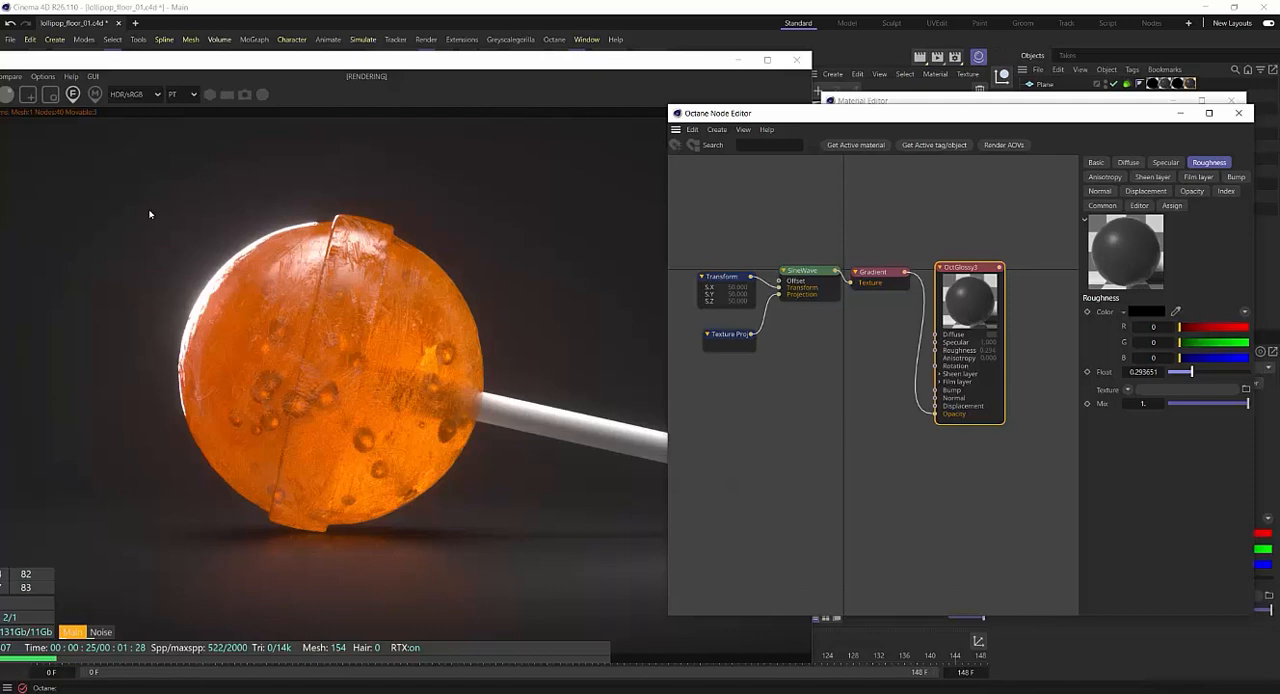
mouse_move(528, 366)
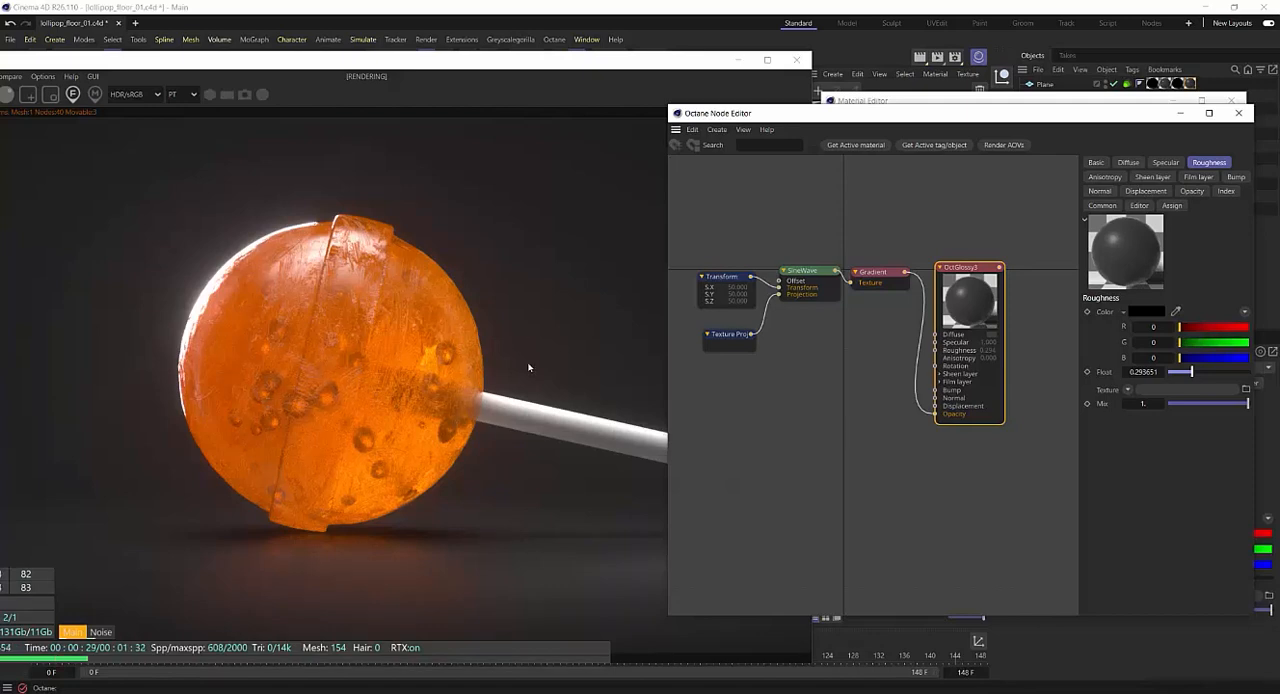
mouse_move(592, 556)
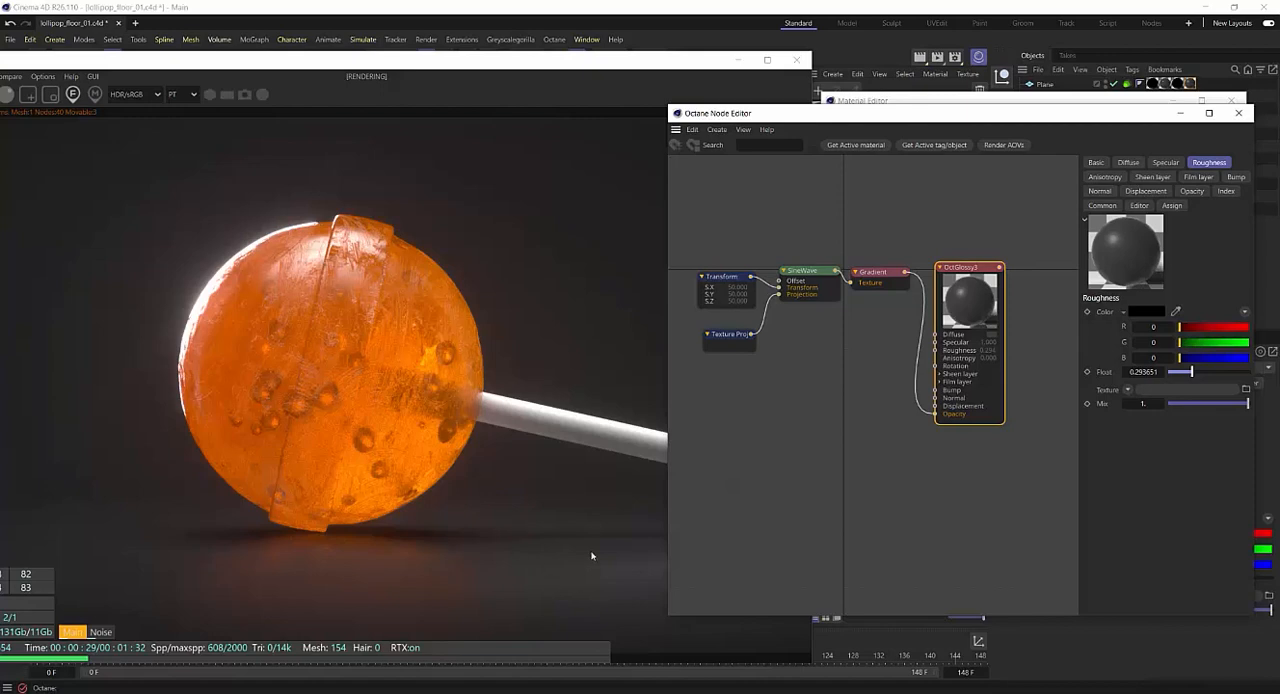
mouse_move(512, 432)
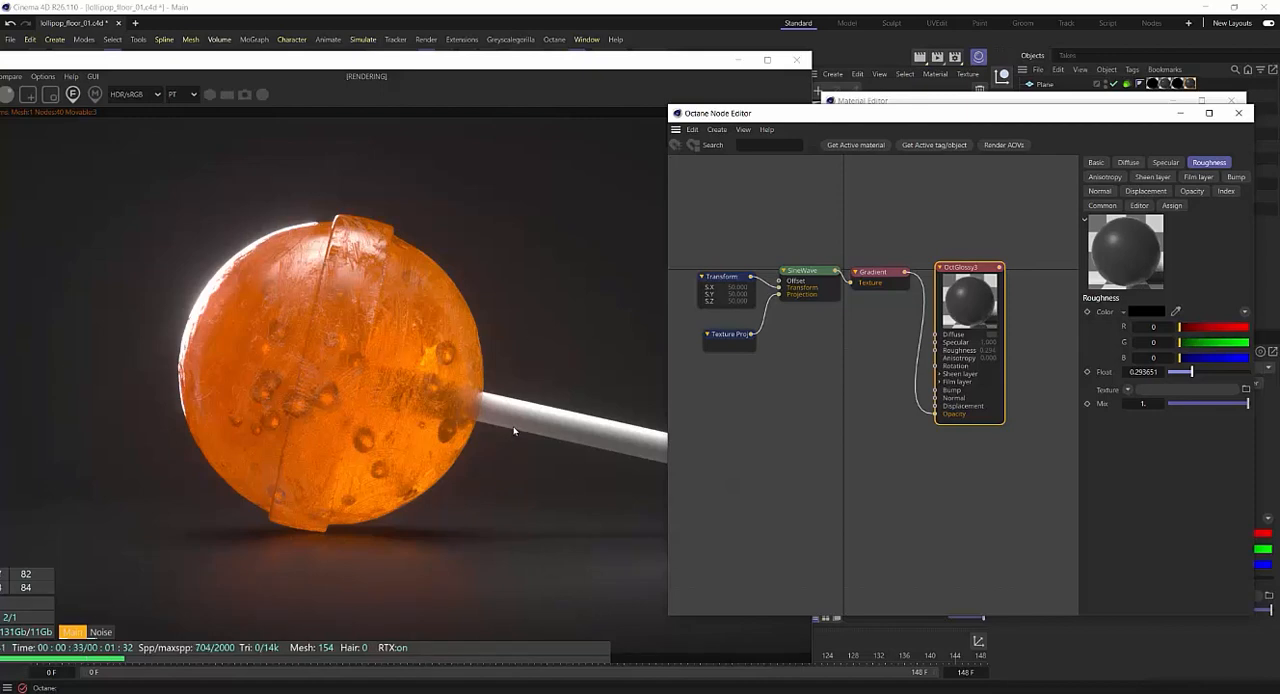
mouse_move(504, 426)
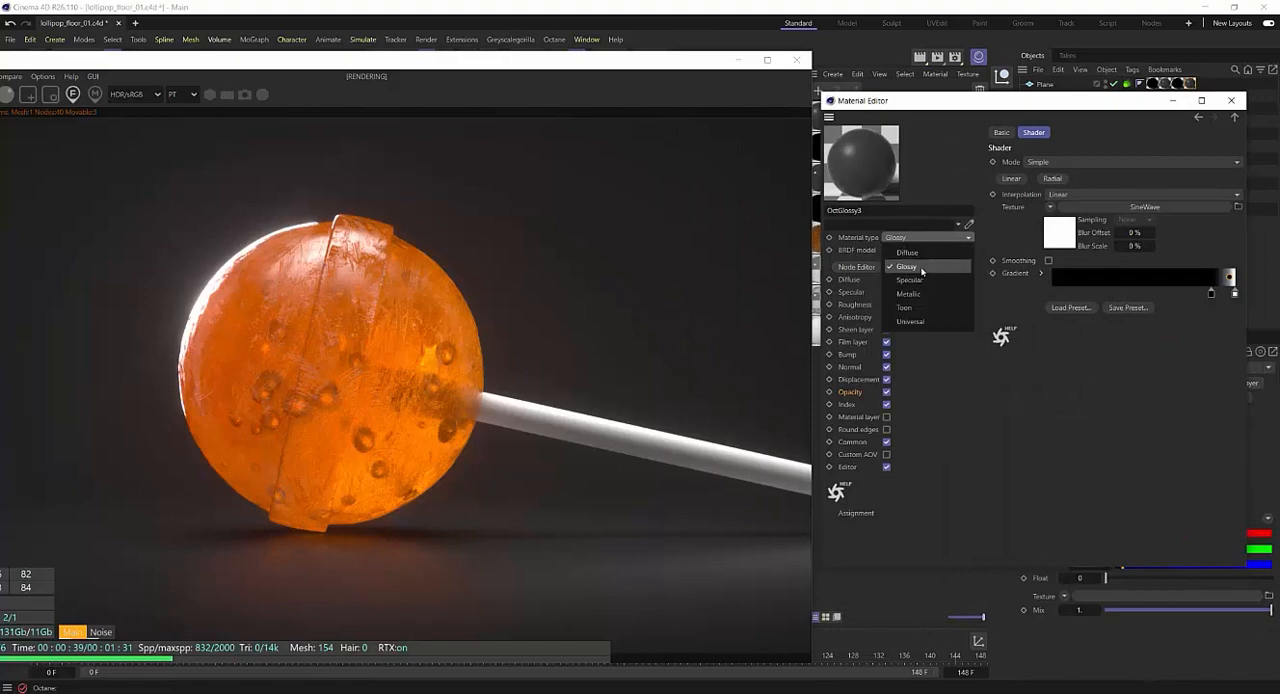
left_click(904, 266)
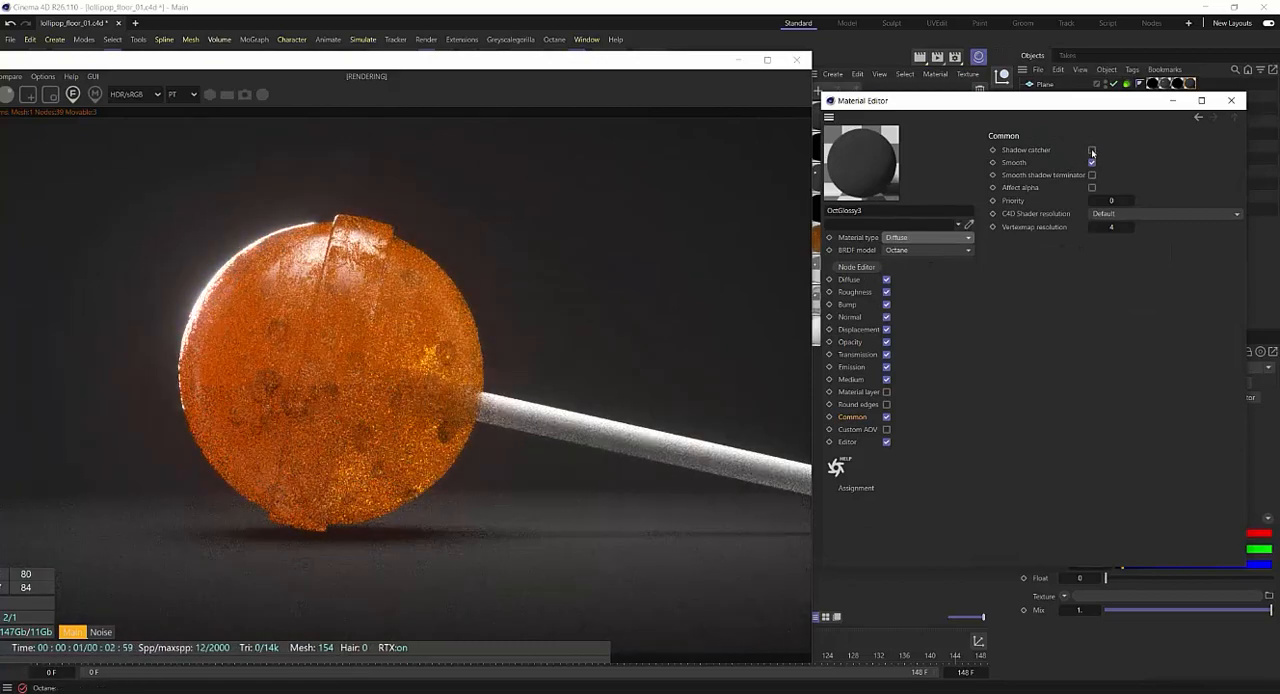
left_click(1092, 150)
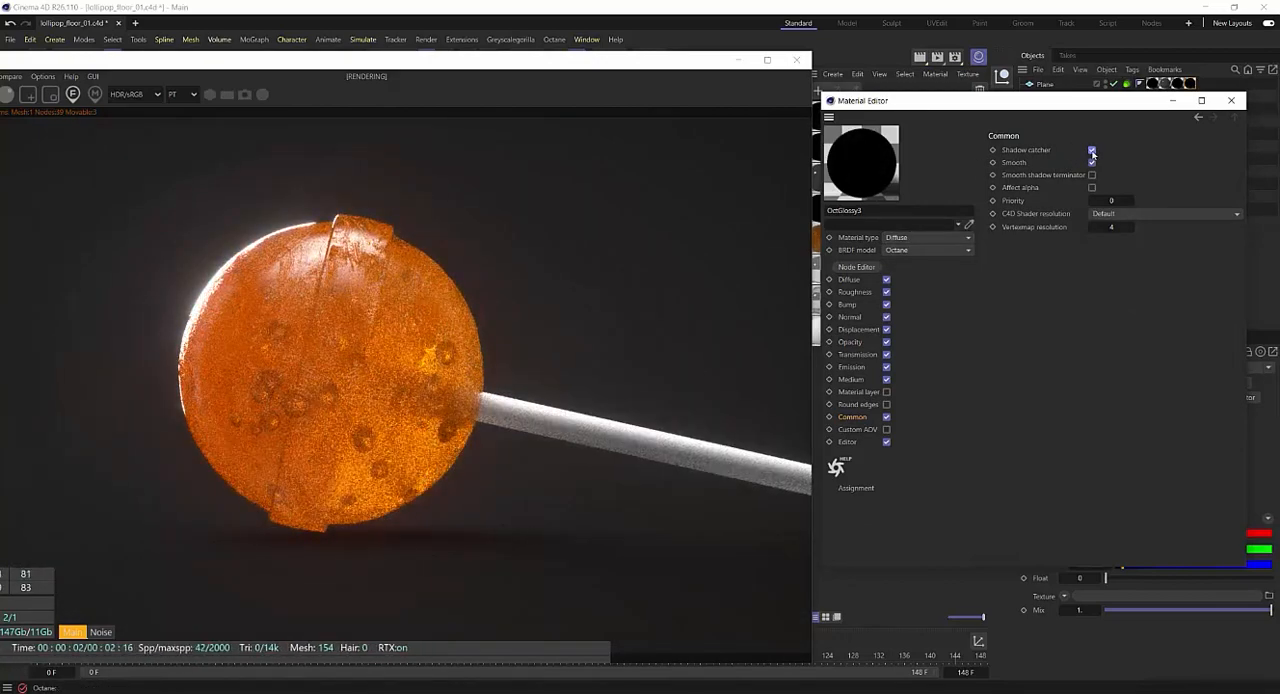
left_click(924, 236)
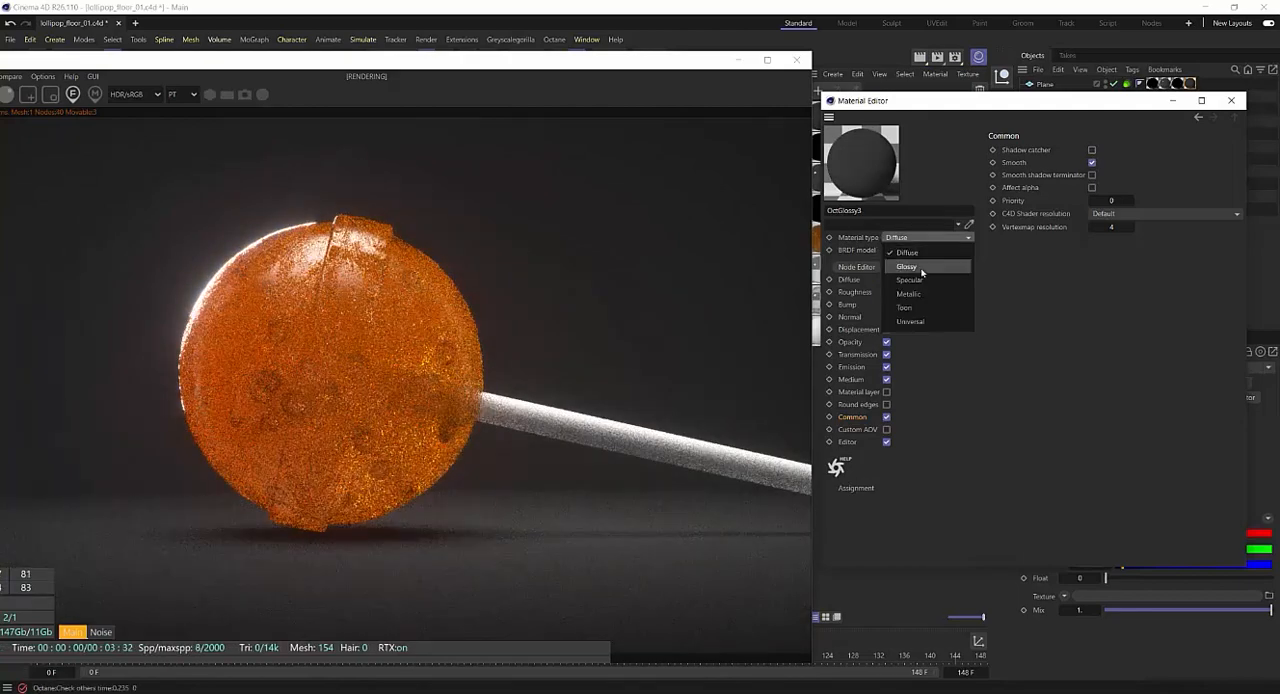
left_click(906, 266)
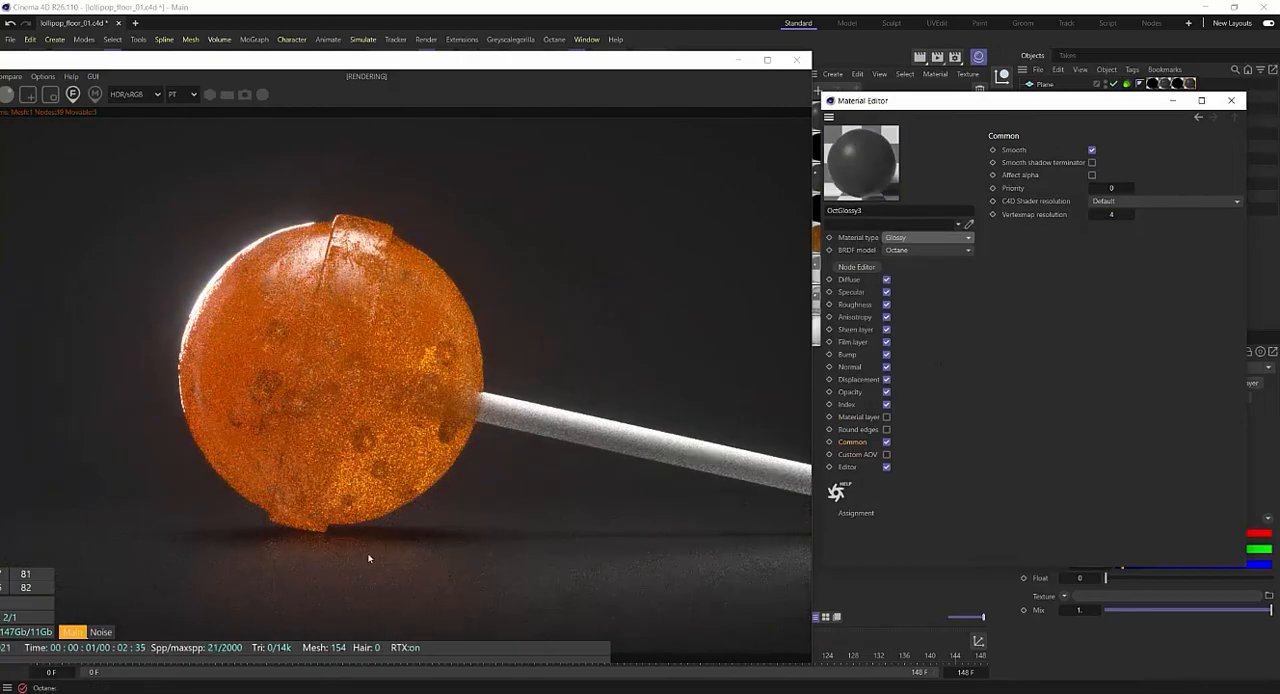